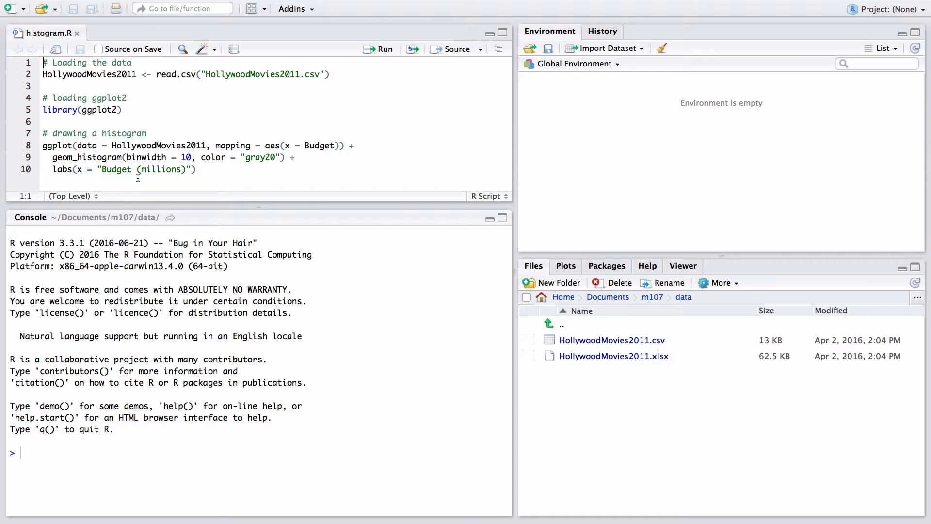
Step: Run lines 1–5 of histogram.R to read the HollywoodMovies2011 CSV and load ggplot2
left_click_drag(42, 62, 122, 109)
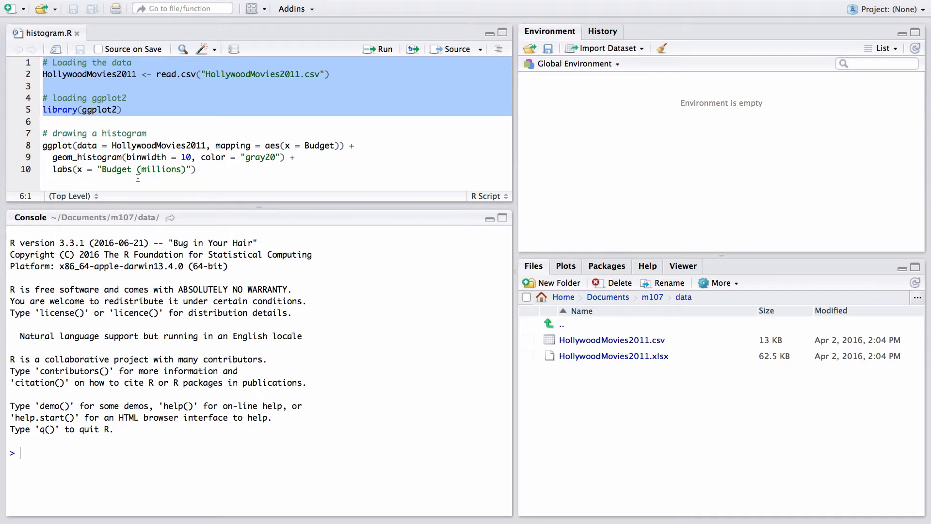
left_click(379, 50)
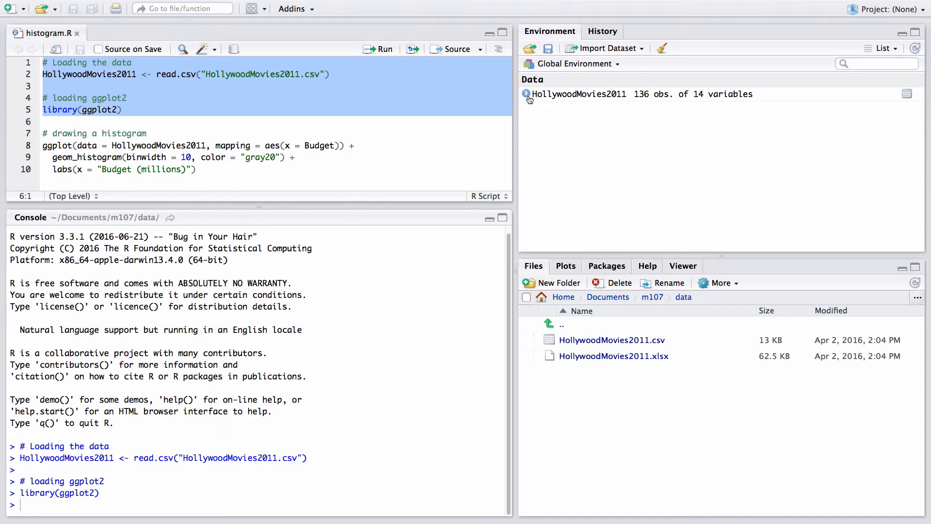
Step: Expand HollywoodMovies2011 in the Environment pane to list variables like Movie, Genre and Budget
left_click(525, 94)
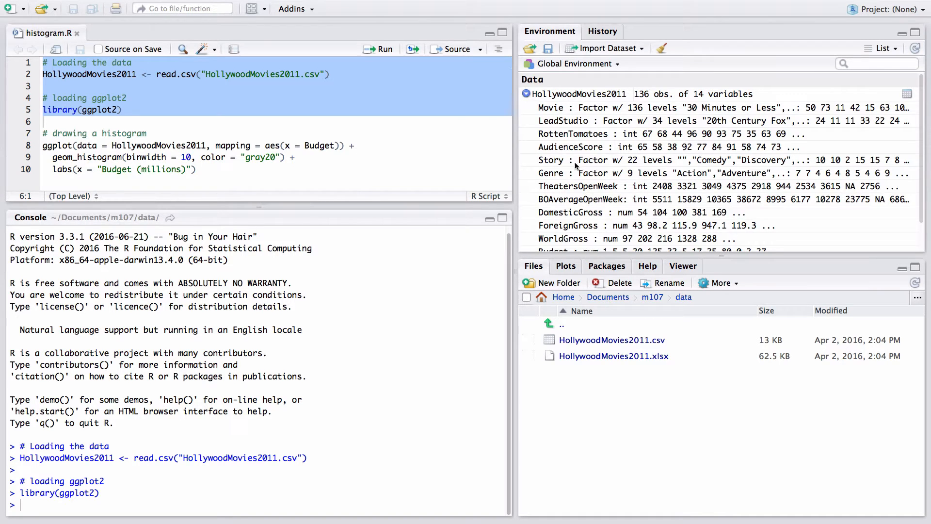
mouse_move(575, 166)
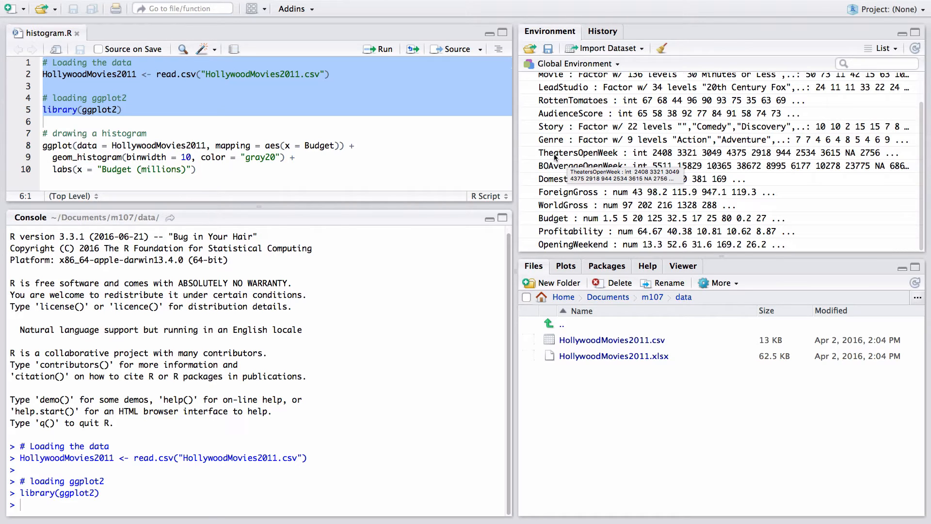
mouse_move(556, 155)
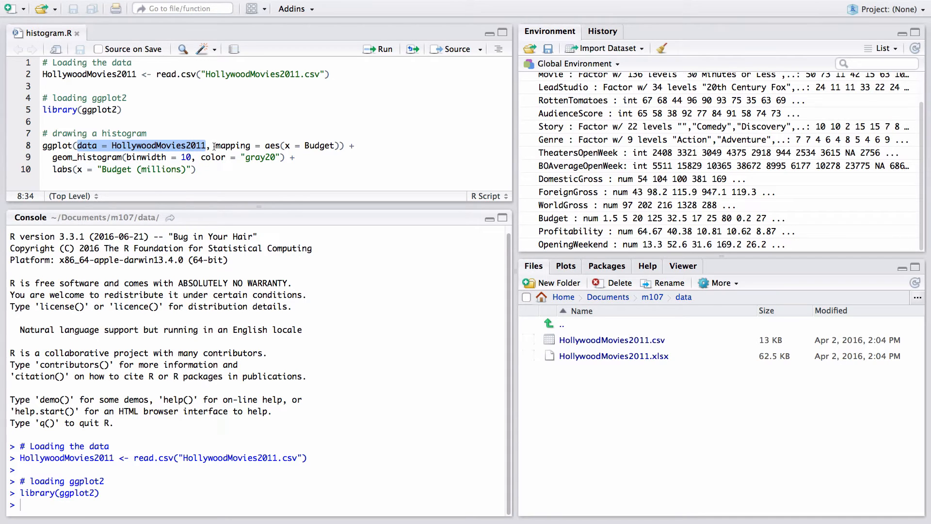
left_click_drag(215, 146, 338, 145)
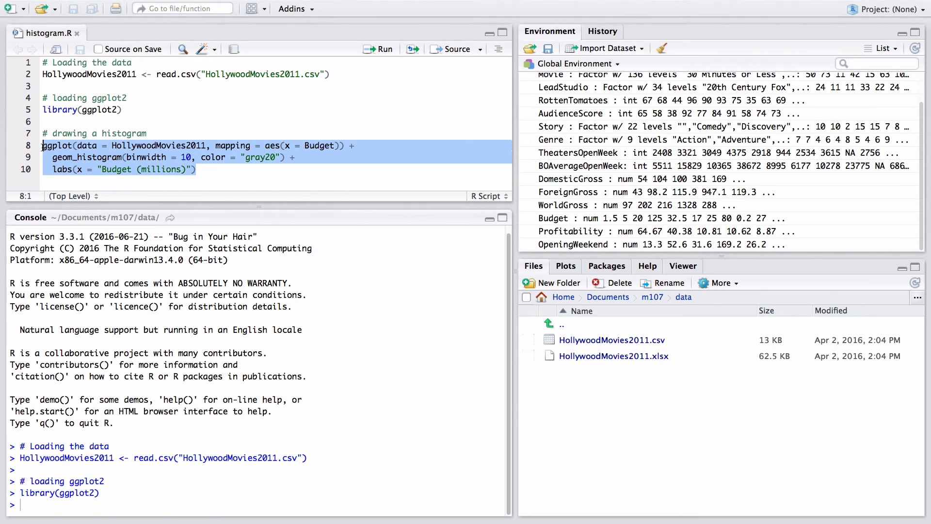
Step: Run lines 8–10 to draw the Budget histogram with binwidth 10 in the Plots pane
left_click(384, 49)
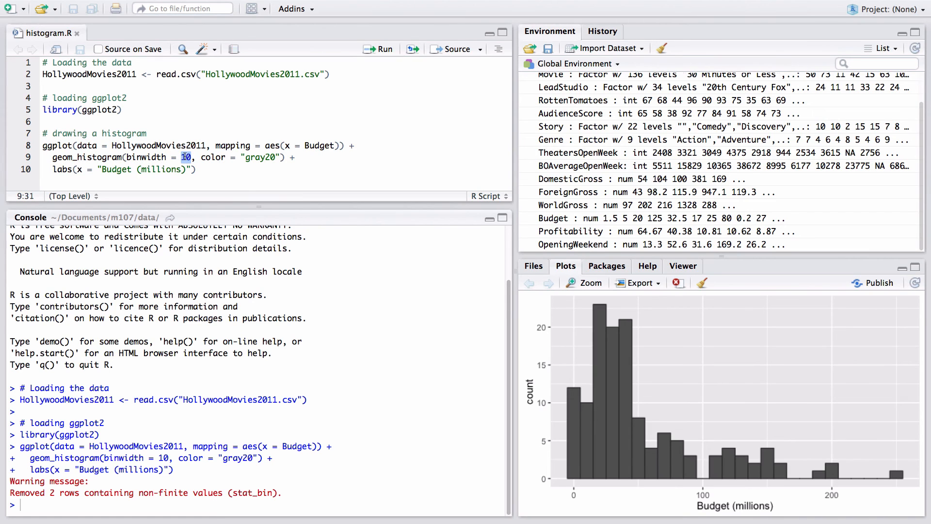
Step: Set geom_histogram binwidth to 20 and rerun lines 8–10 to redraw the histogram
type("20")
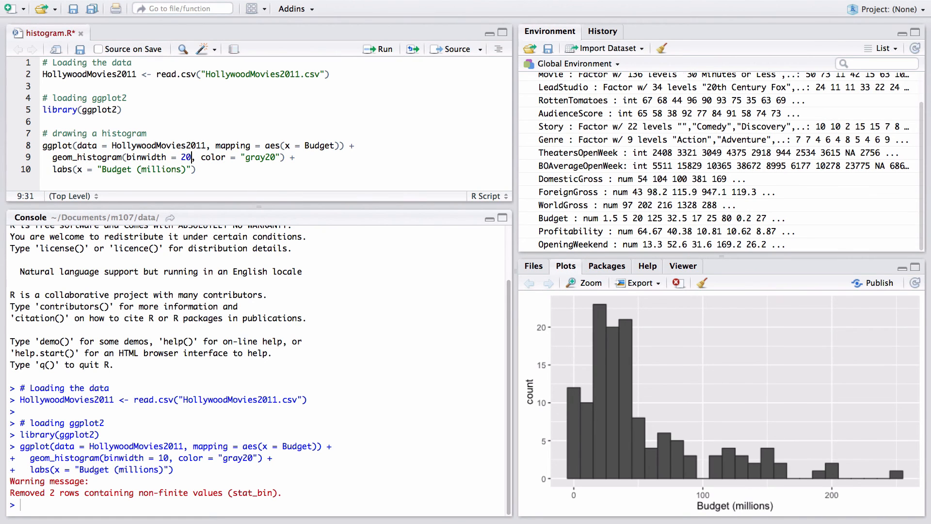
left_click_drag(43, 146, 197, 169)
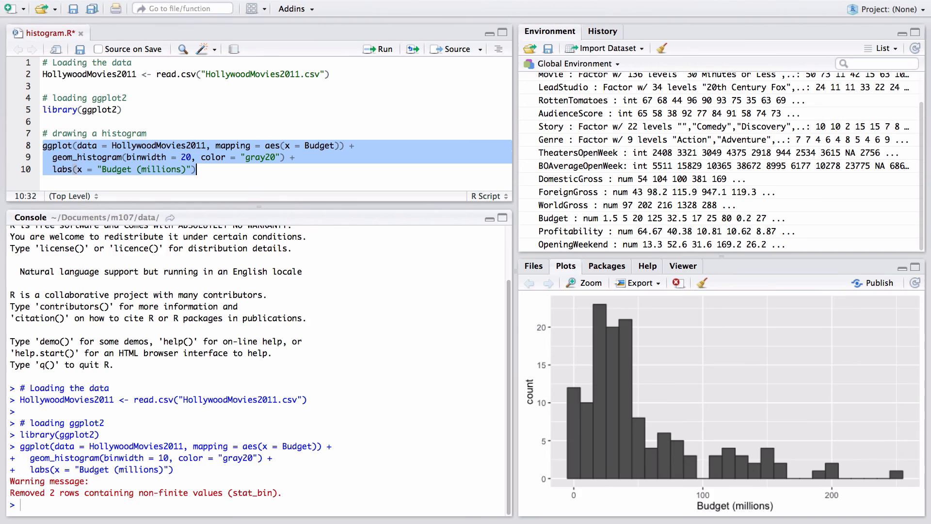
left_click(383, 50)
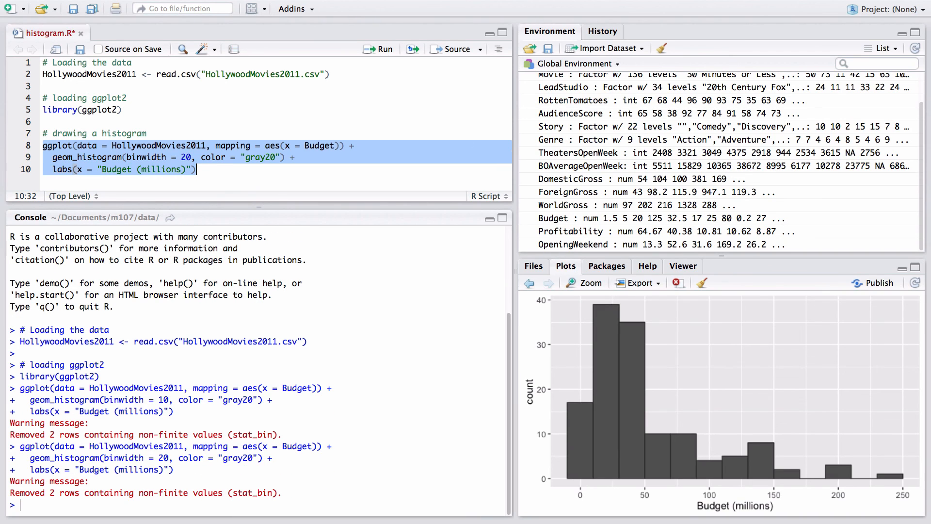